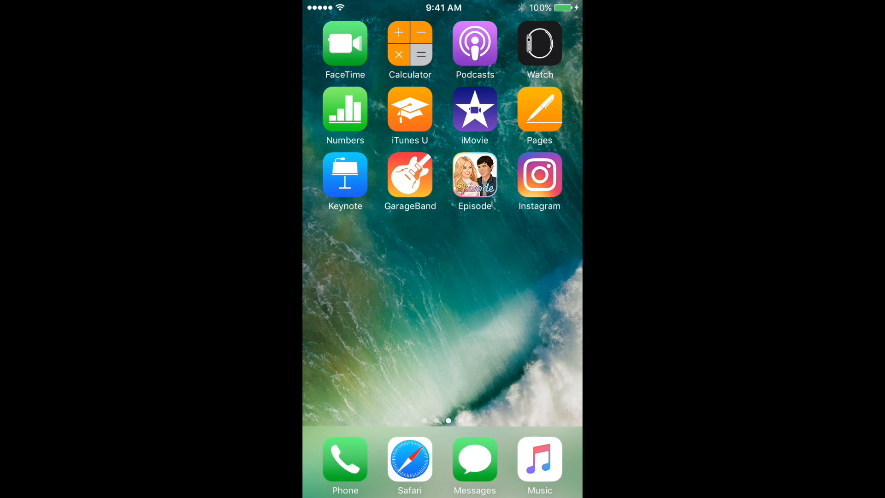
Launch Instagram and land on your empty profile with zero posts
{"action": "left_click", "coordinate": [538, 175]}
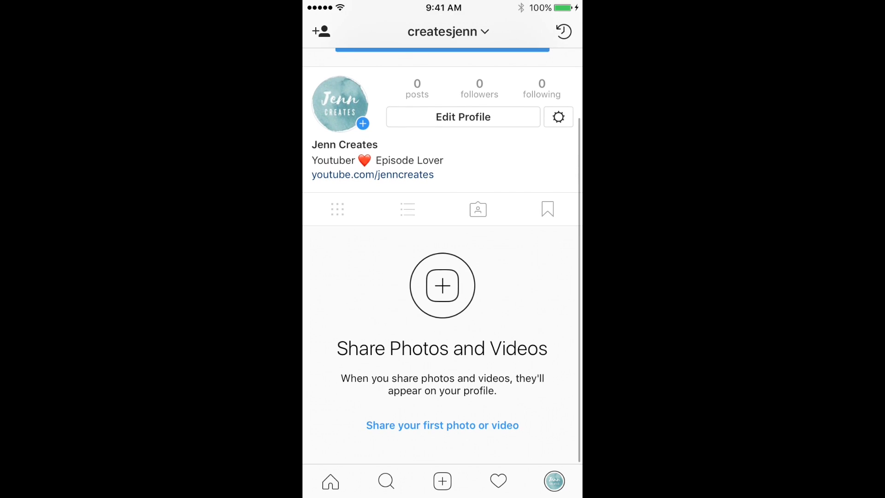
Review the empty home feed and profile before leaving Instagram for the home screen
{"action": "left_click", "coordinate": [330, 481]}
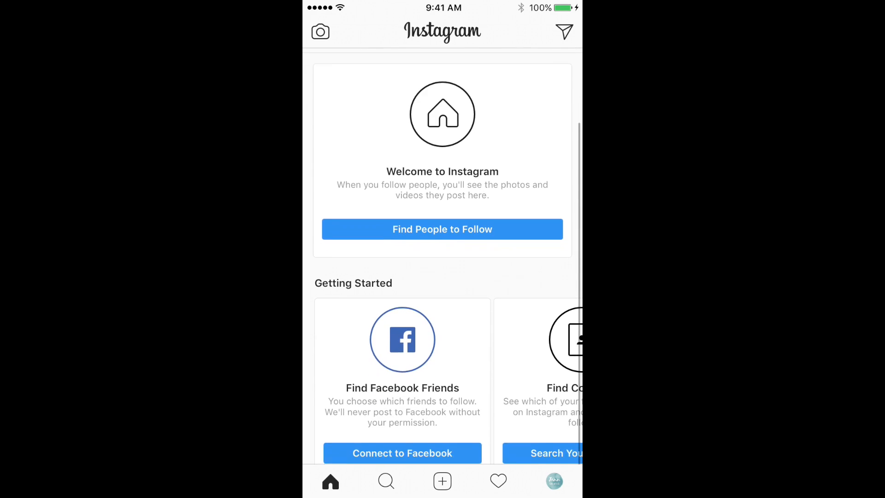
{"action": "left_click", "coordinate": [554, 481]}
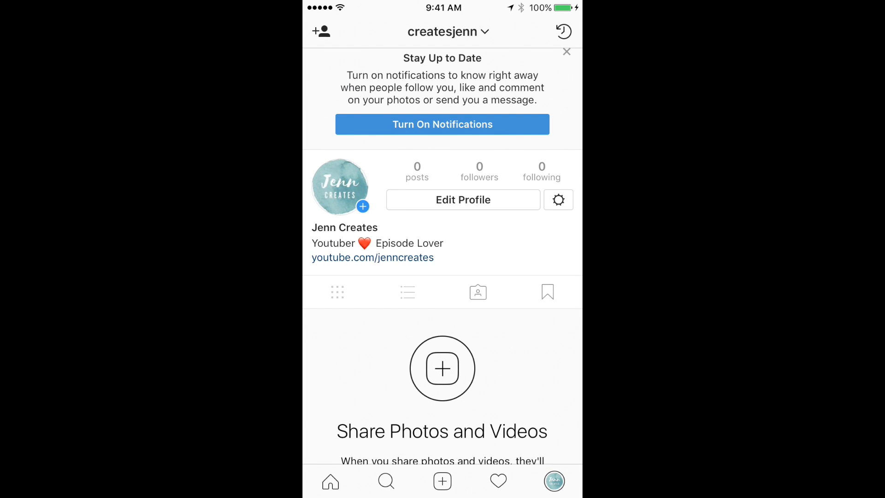
{"action": "scroll", "scroll_direction": "down", "scroll_amount": 3}
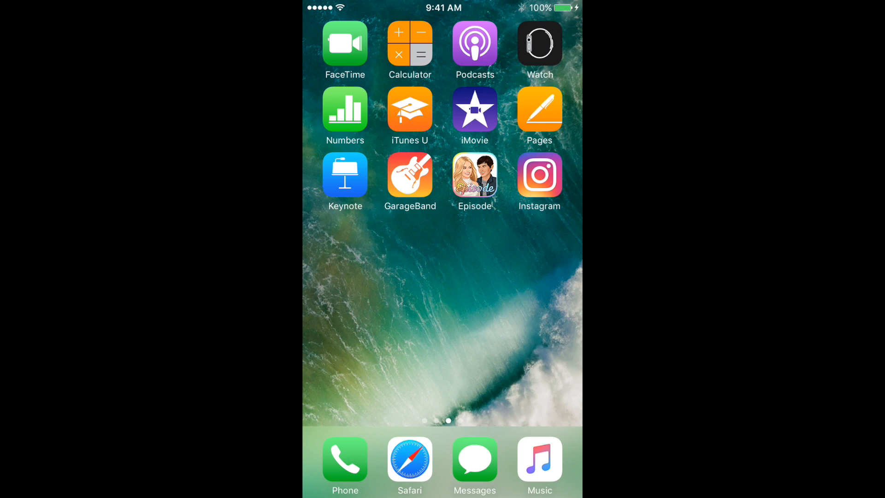
Start a new post with the turquoise brick-wall Q&A image, keeping the Normal filter
{"action": "left_click", "coordinate": [538, 175]}
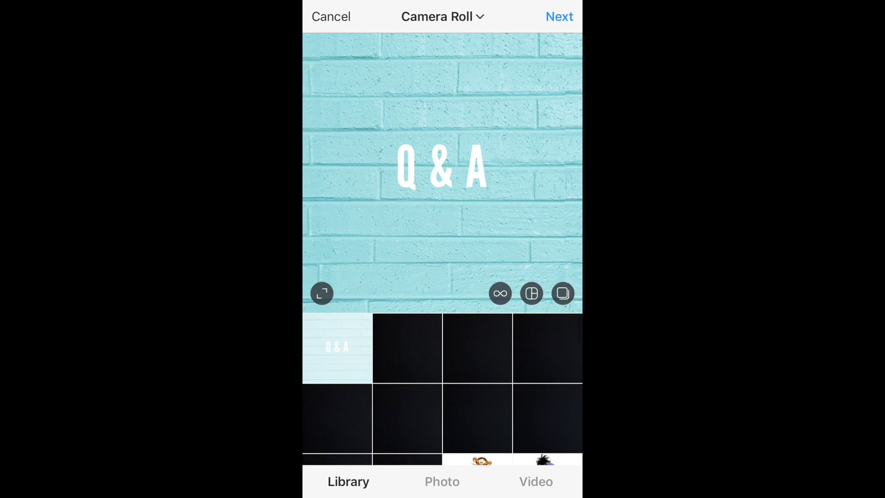
{"action": "left_click", "coordinate": [559, 17]}
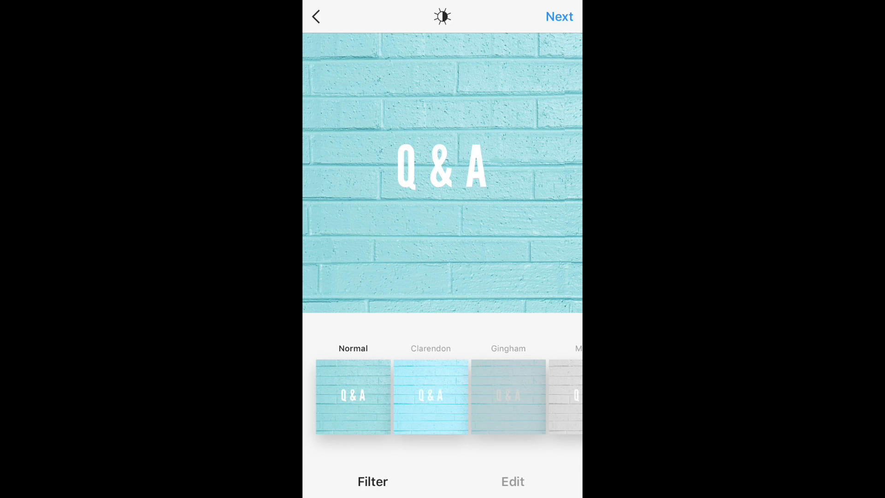
{"action": "left_click", "coordinate": [558, 17]}
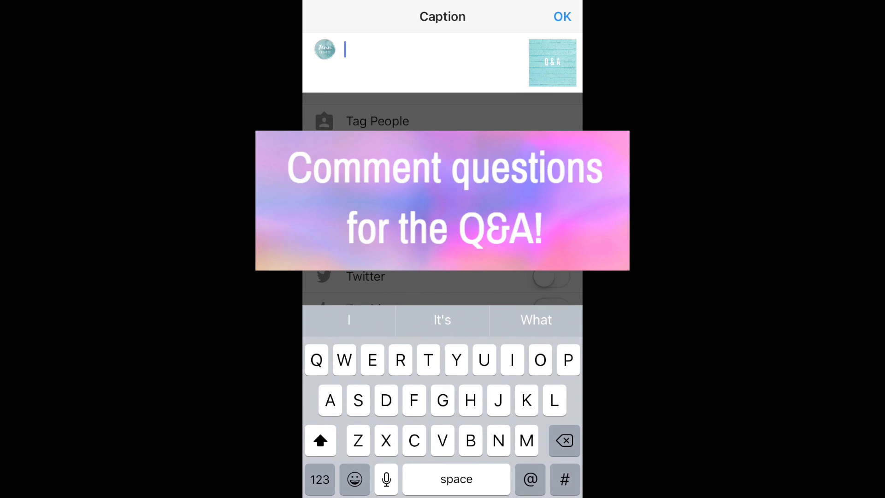
Caption the post "Hey guys!! Welcome to my insta 💓 Ask questions below!" and share it
{"action": "type", "text": "Hey guys!!"}
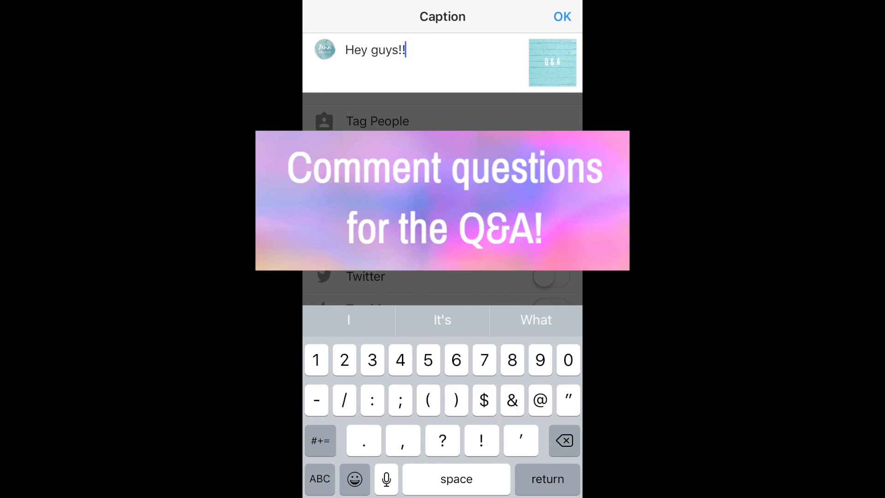
{"action": "type", "text": "Welcome to"}
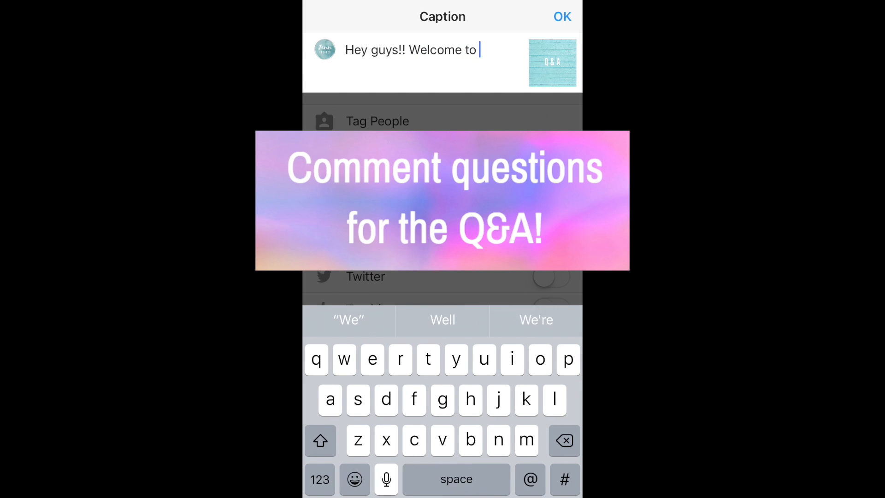
{"action": "type", "text": "my insta"}
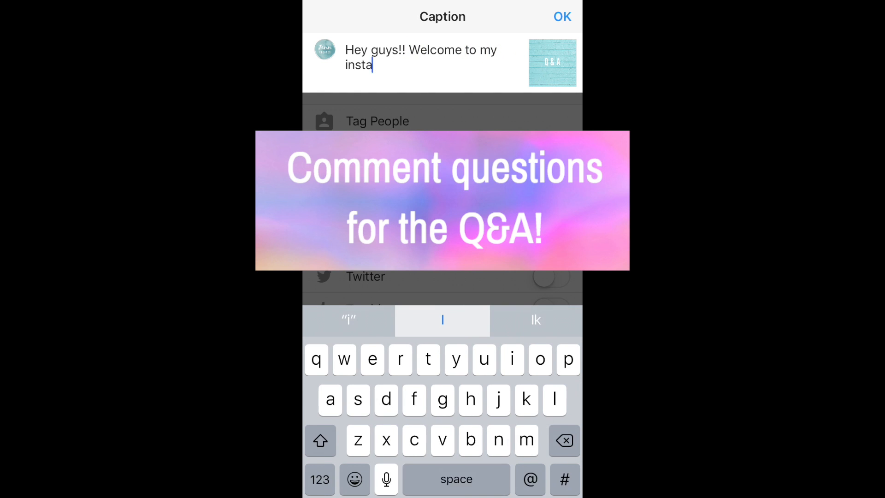
{"action": "left_click", "coordinate": [354, 479]}
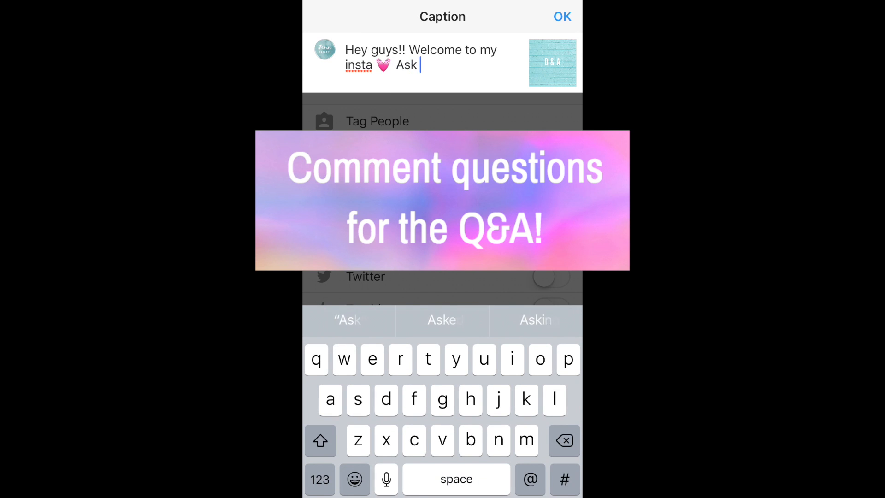
{"action": "type", "text": "questions below!"}
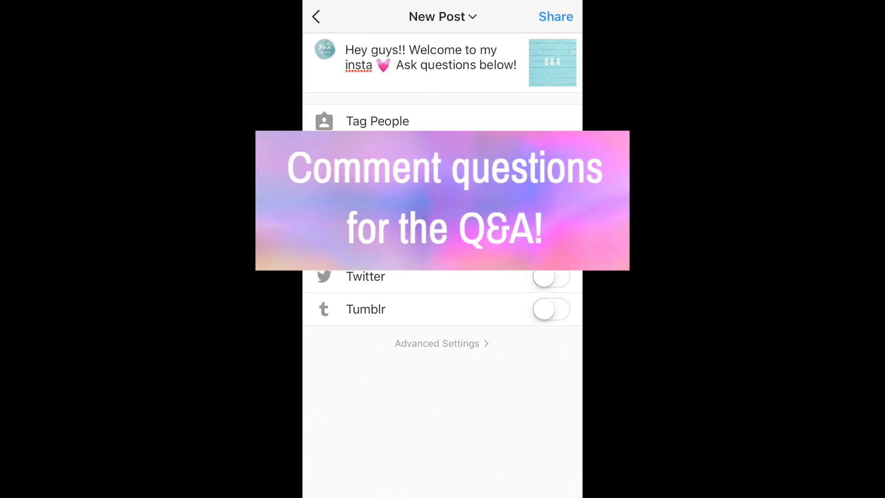
{"action": "left_click", "coordinate": [553, 16]}
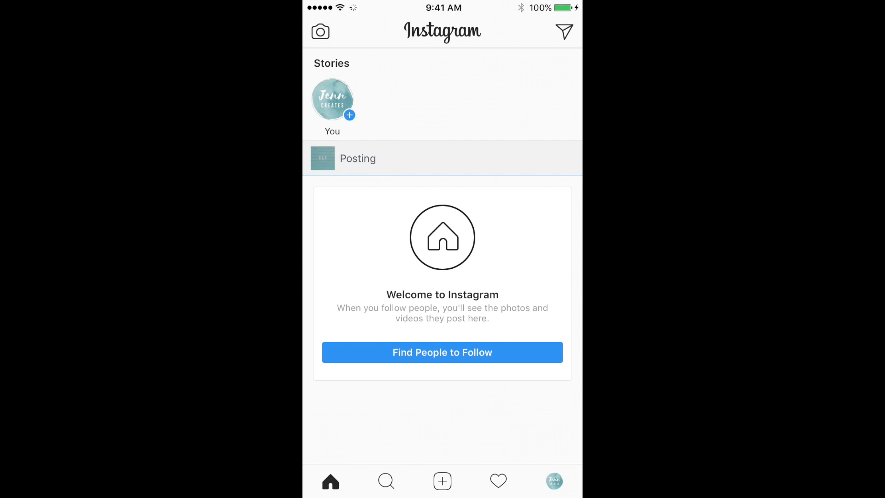